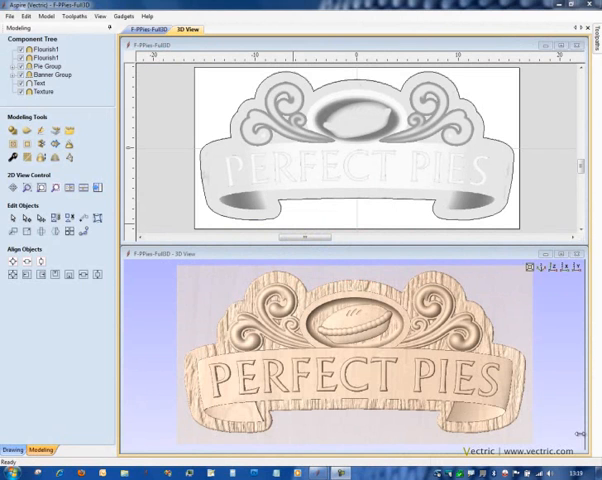
pyautogui.moveTo(398, 138)
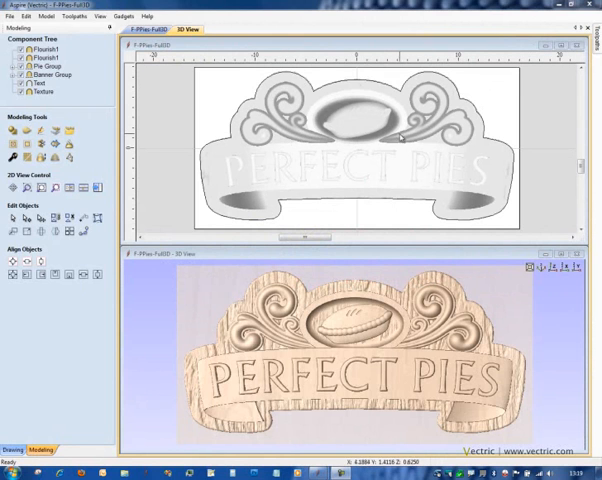
# - Select the left flourish component, Flourish1, to display its Component Summary
pyautogui.click(40, 50)
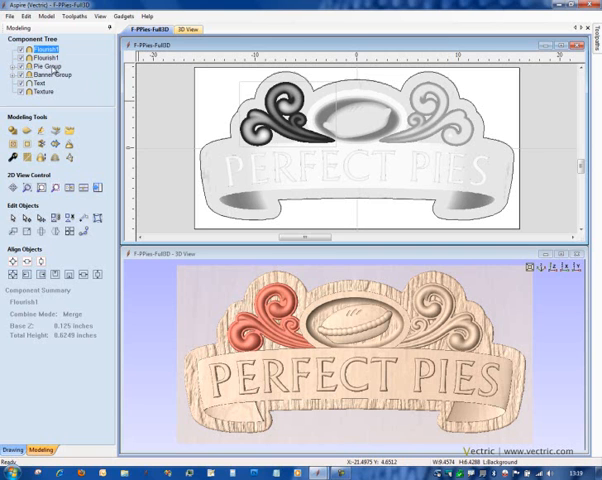
pyautogui.click(45, 51)
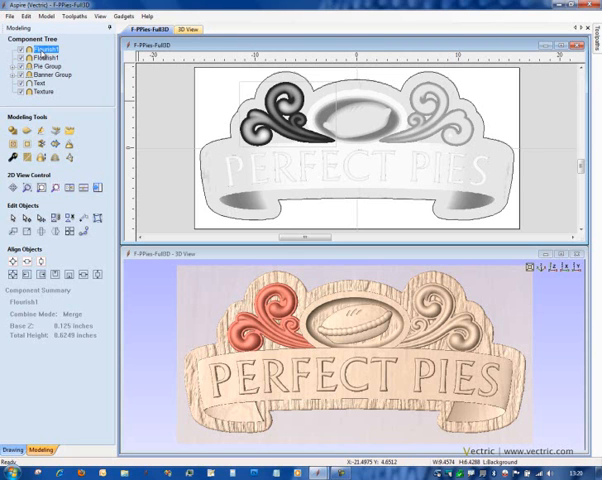
# - Rename the left Flourish1 component to FlourishLeft in the Component Tree
pyautogui.doubleClick(44, 49)
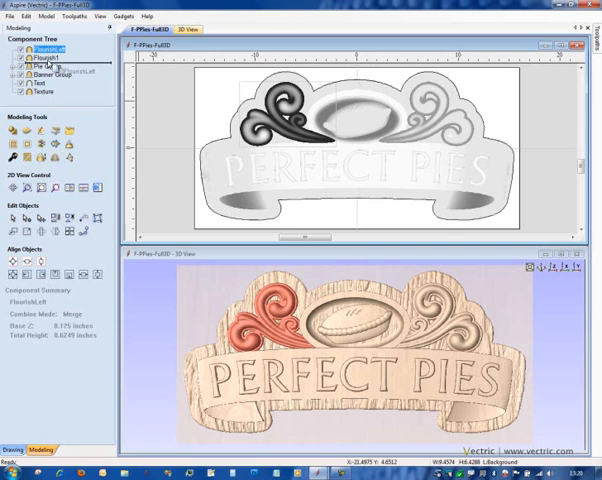
pyautogui.click(52, 52)
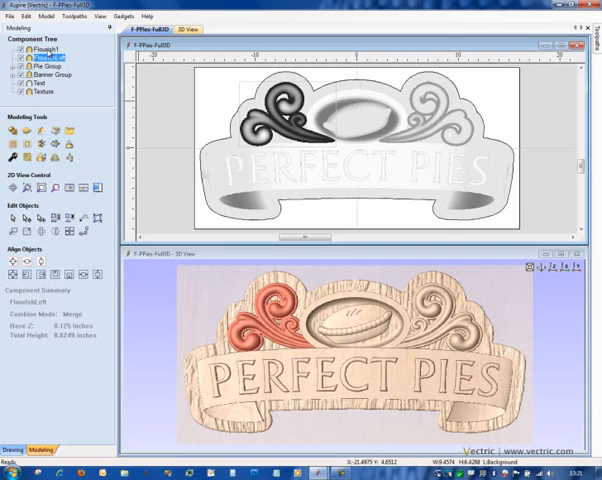
# - Select the remaining right-hand Flourish1 and open its Component Properties panel
pyautogui.click(40, 48)
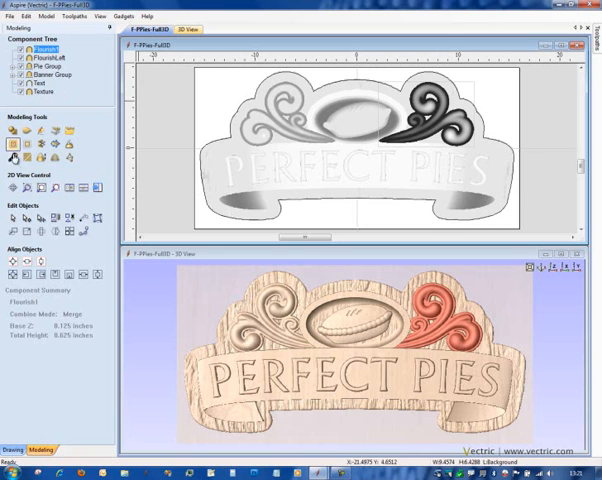
pyautogui.moveTo(12, 159)
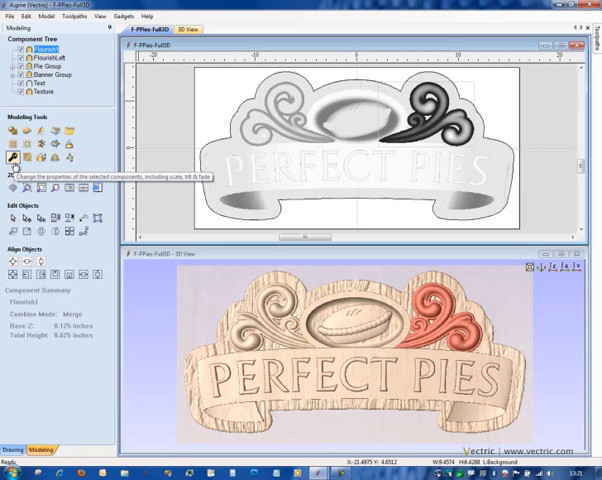
pyautogui.click(13, 158)
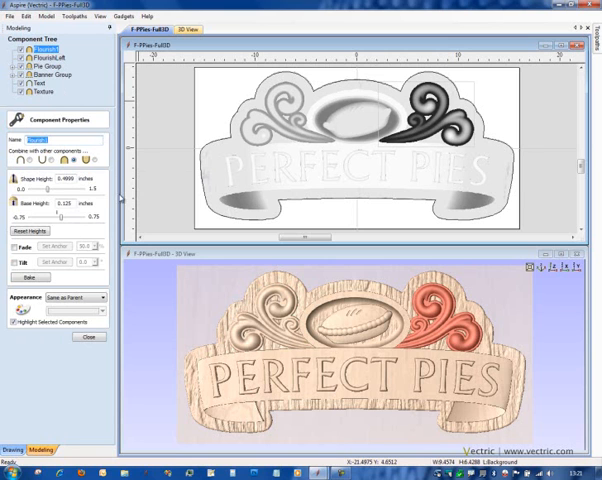
pyautogui.moveTo(115, 228)
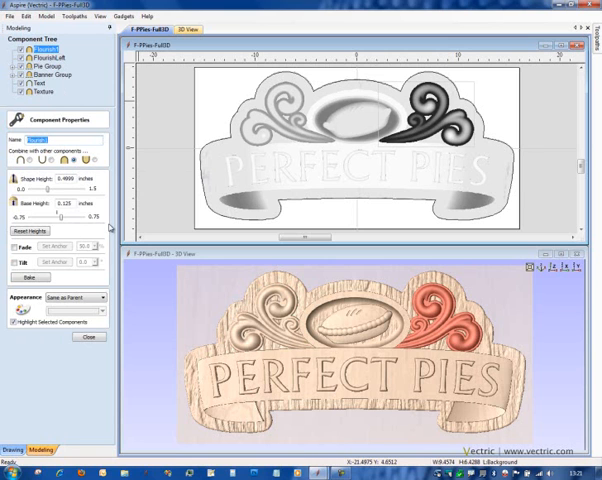
pyautogui.moveTo(110, 212)
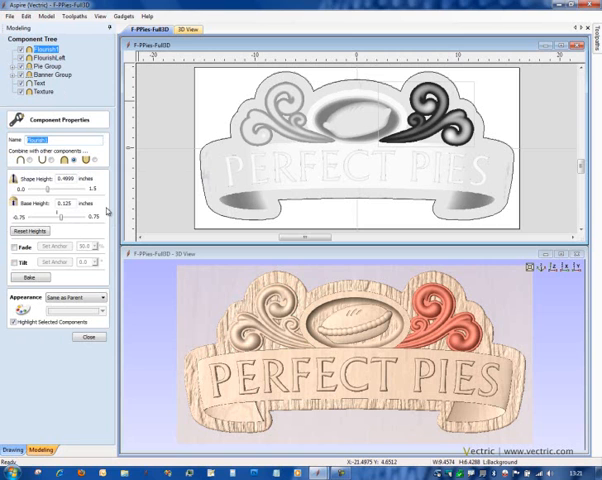
pyautogui.moveTo(103, 212)
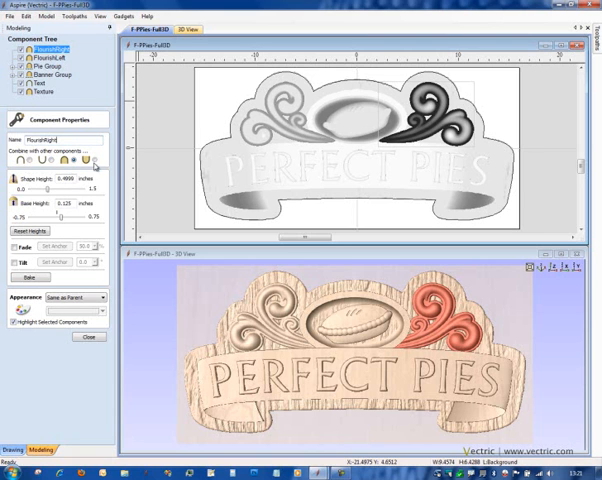
pyautogui.moveTo(30, 162)
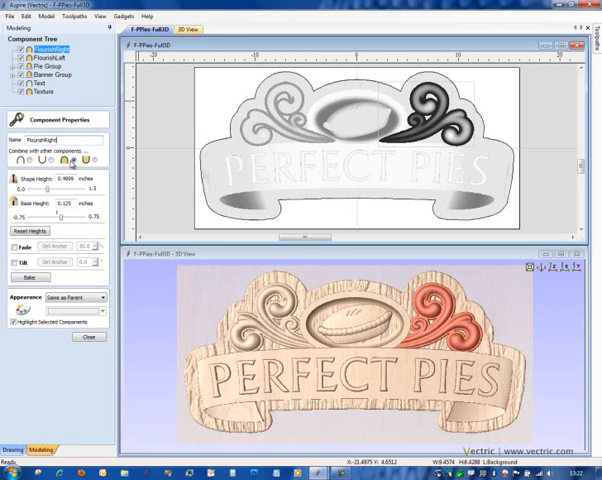
pyautogui.moveTo(72, 164)
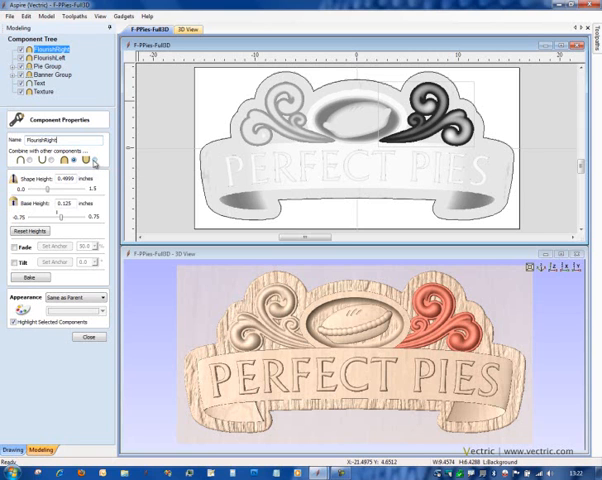
pyautogui.moveTo(90, 160)
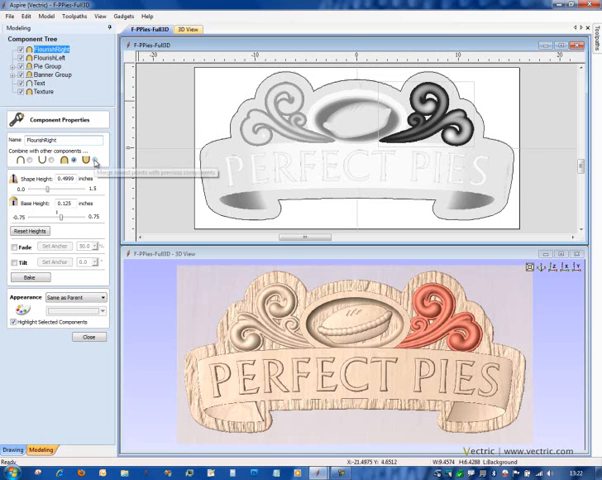
pyautogui.moveTo(38, 160)
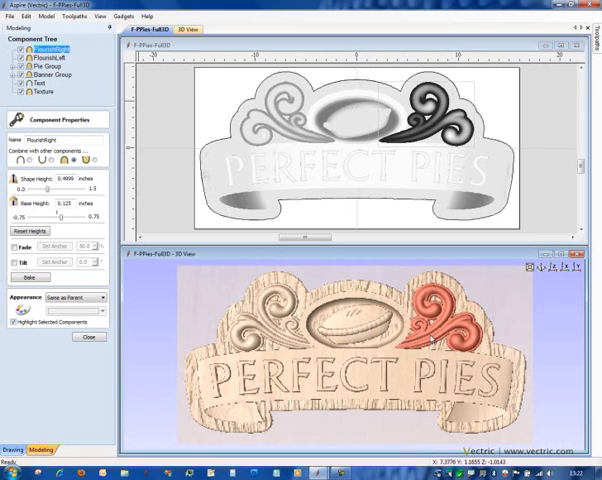
pyautogui.rightClick(430, 342)
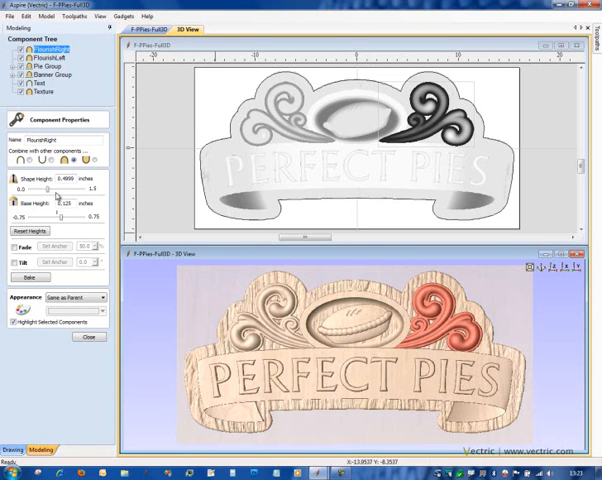
pyautogui.moveTo(76, 243)
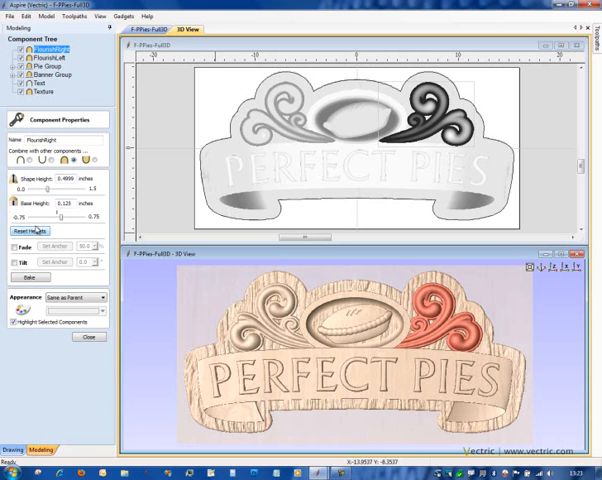
pyautogui.moveTo(406, 320)
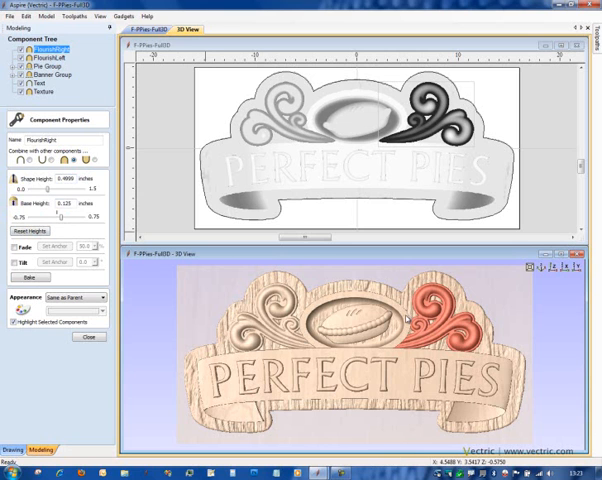
pyautogui.moveTo(405, 322)
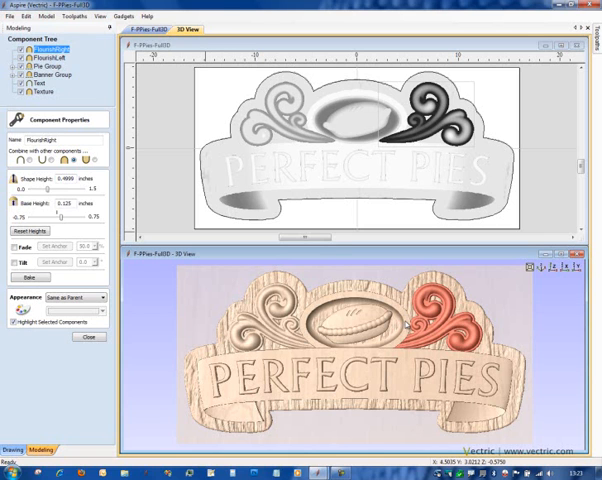
# - Select Pie Group to show its properties: shape height 0.625, base height 0
pyautogui.click(40, 64)
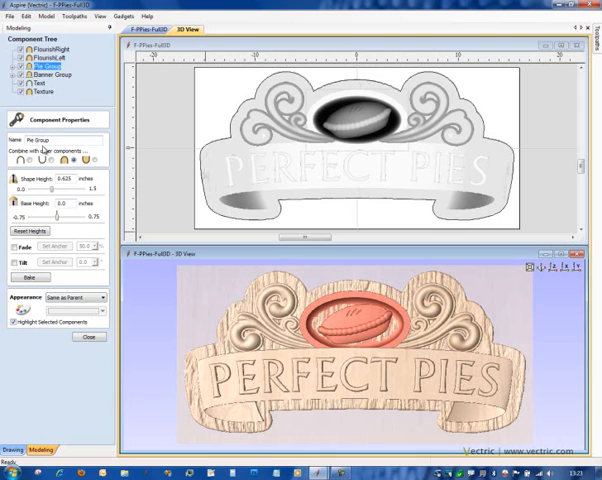
pyautogui.click(50, 52)
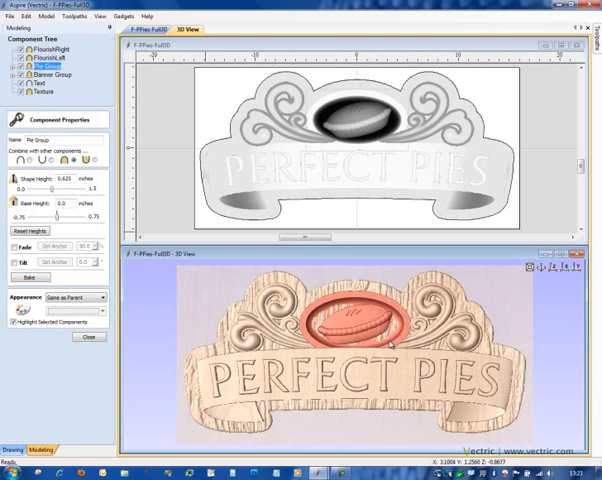
pyautogui.moveTo(373, 348)
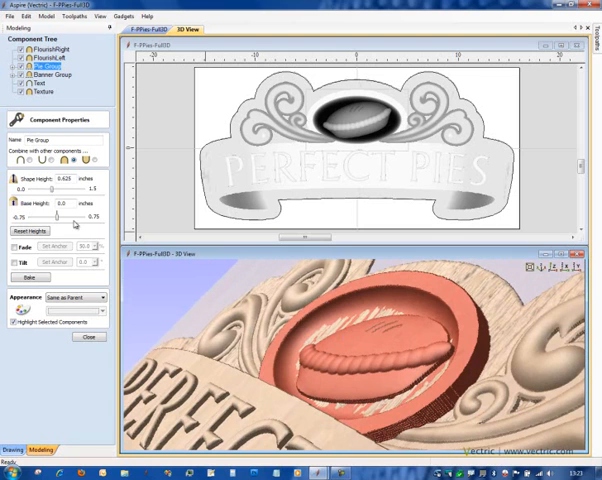
pyautogui.moveTo(58, 218)
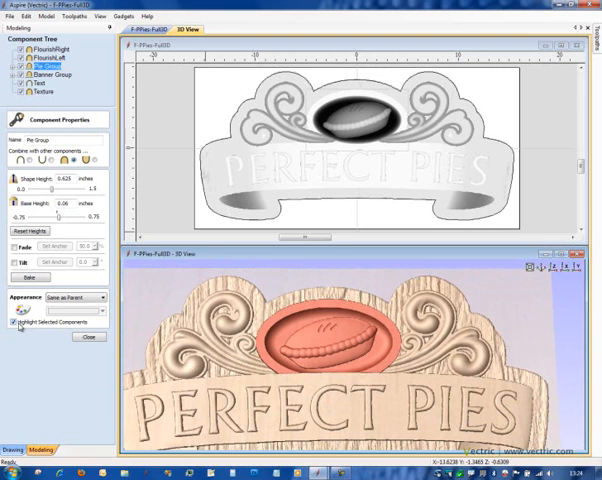
# - Turn off Highlight Selected Components and close the Pie Group properties panel
pyautogui.click(13, 322)
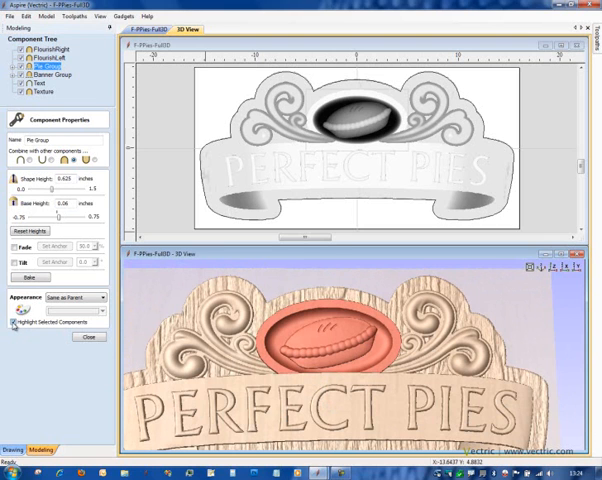
pyautogui.click(13, 323)
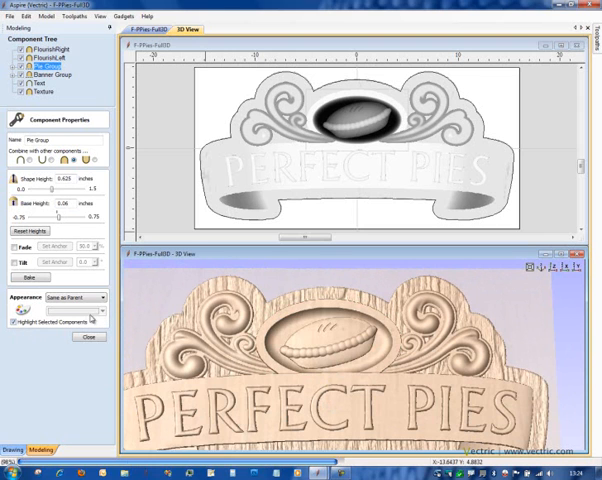
pyautogui.click(88, 298)
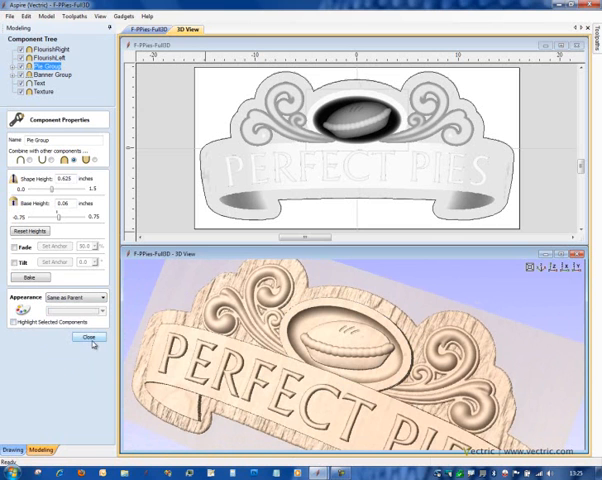
pyautogui.click(87, 346)
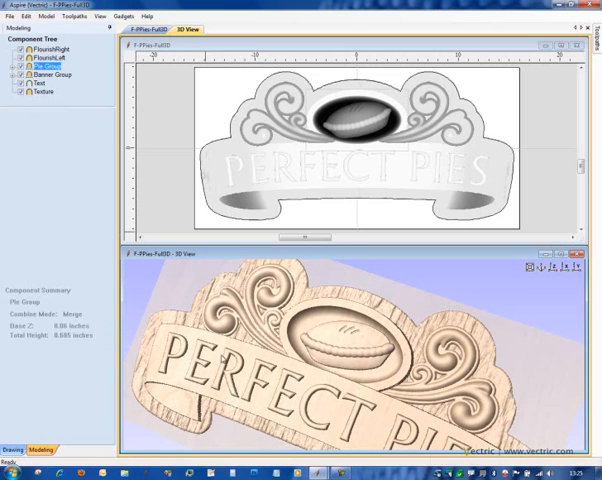